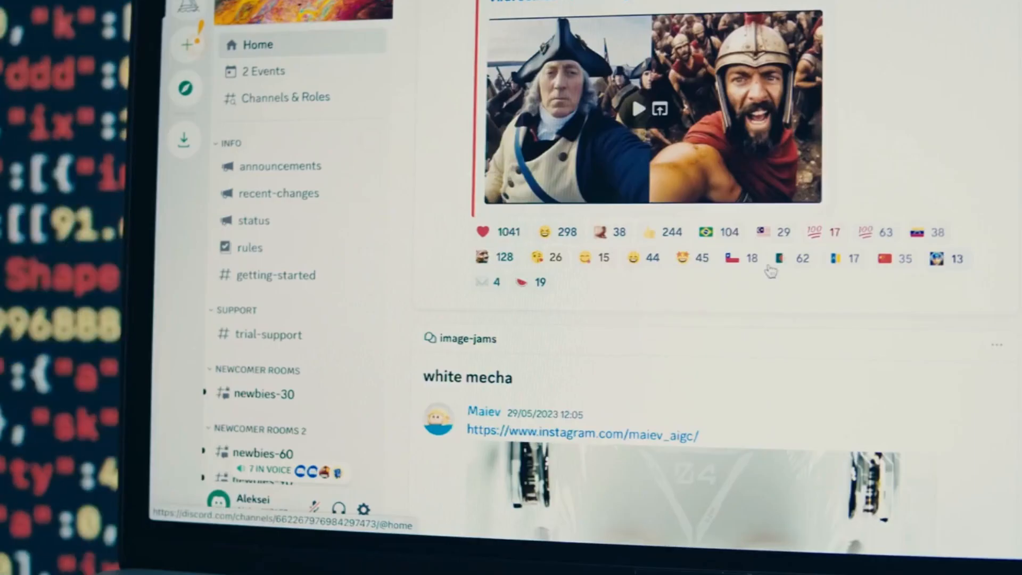
{"action": "scroll", "scroll_direction": "down", "scroll_amount": 3}
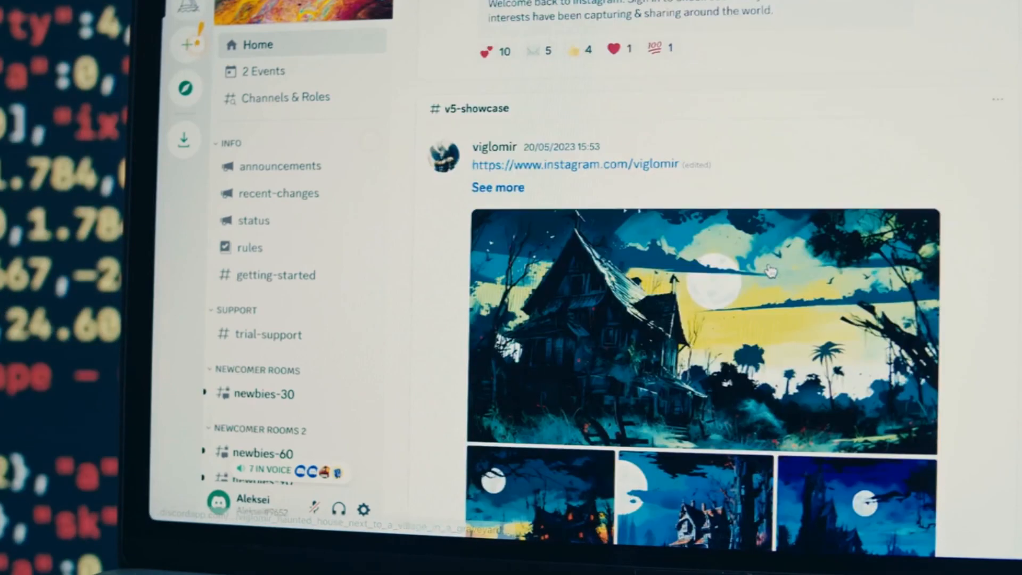